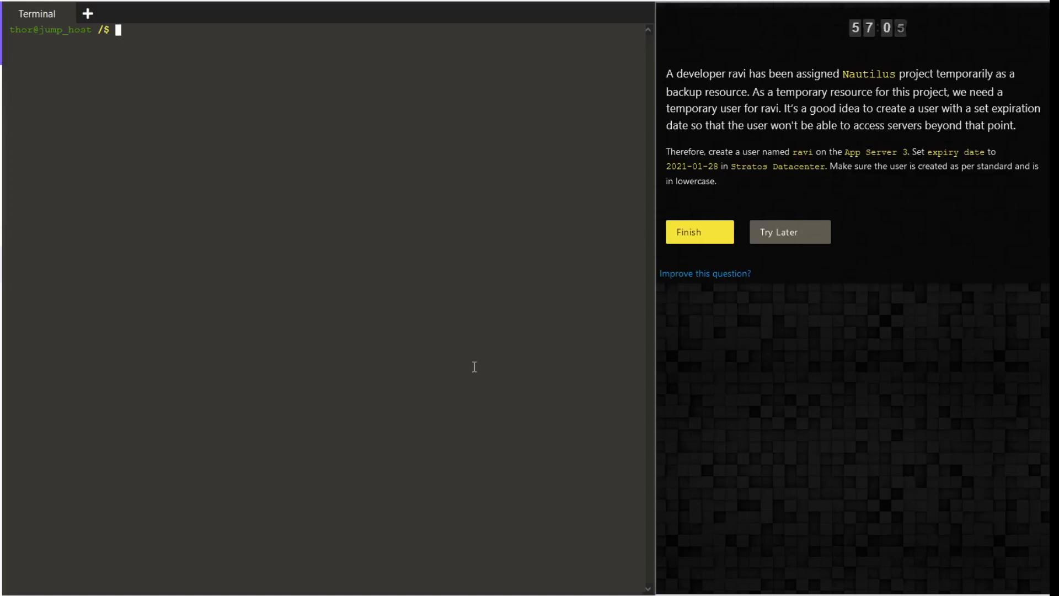
- SSH into stapp03 as user banner, accepting the host key
{"action": "type", "text": "ssh"}
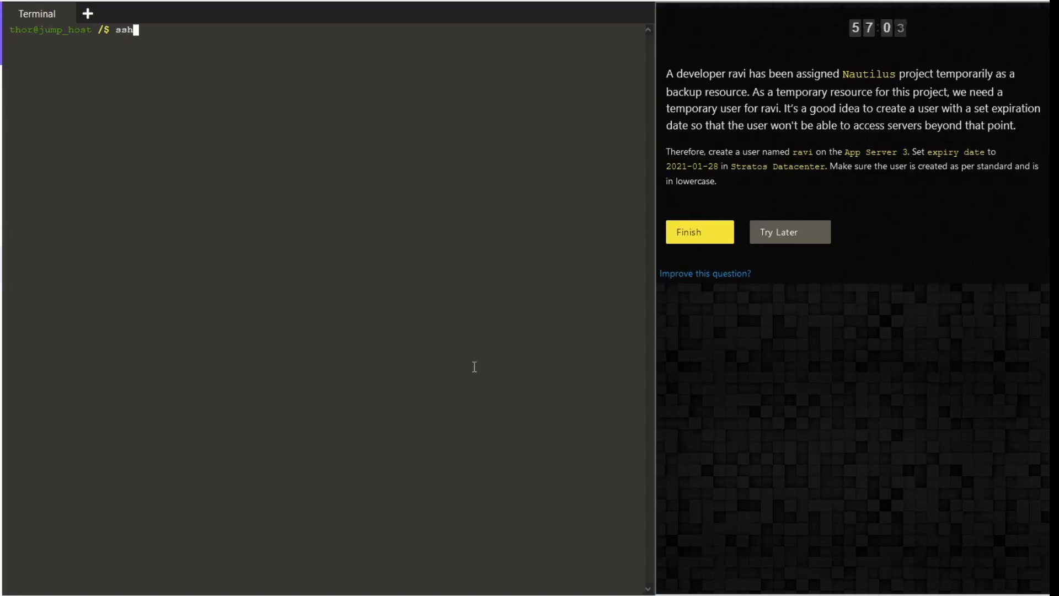
{"action": "type", "text": "banner@"}
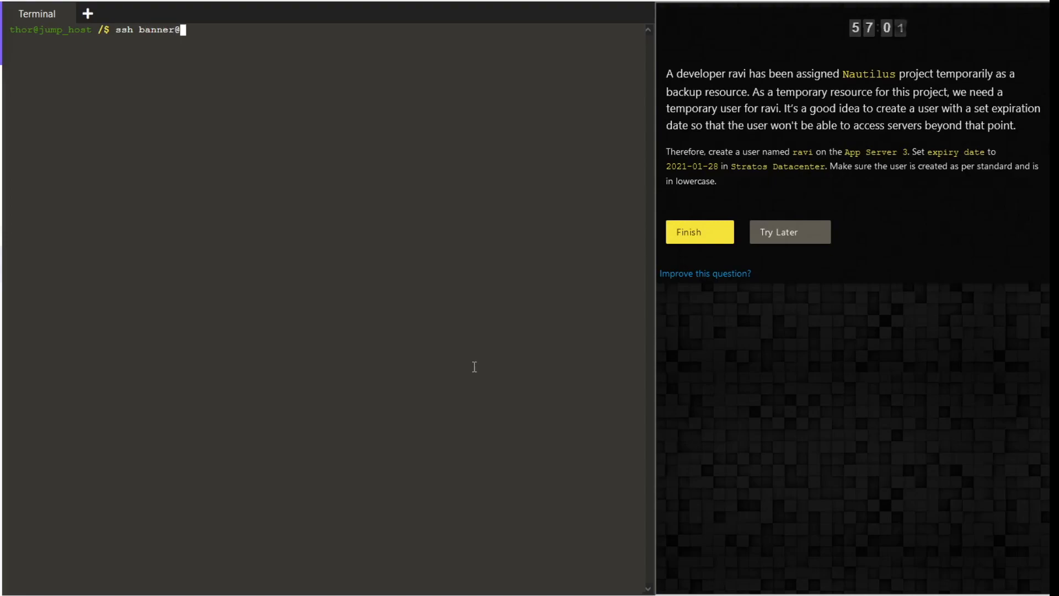
{"action": "type", "text": "stapp03"}
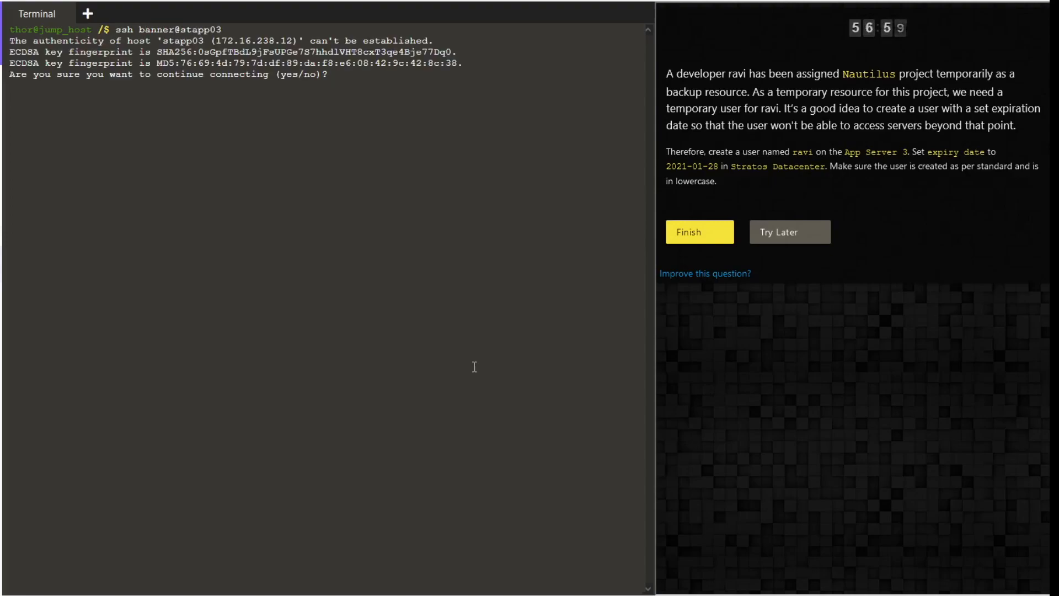
{"action": "type", "text": "yes"}
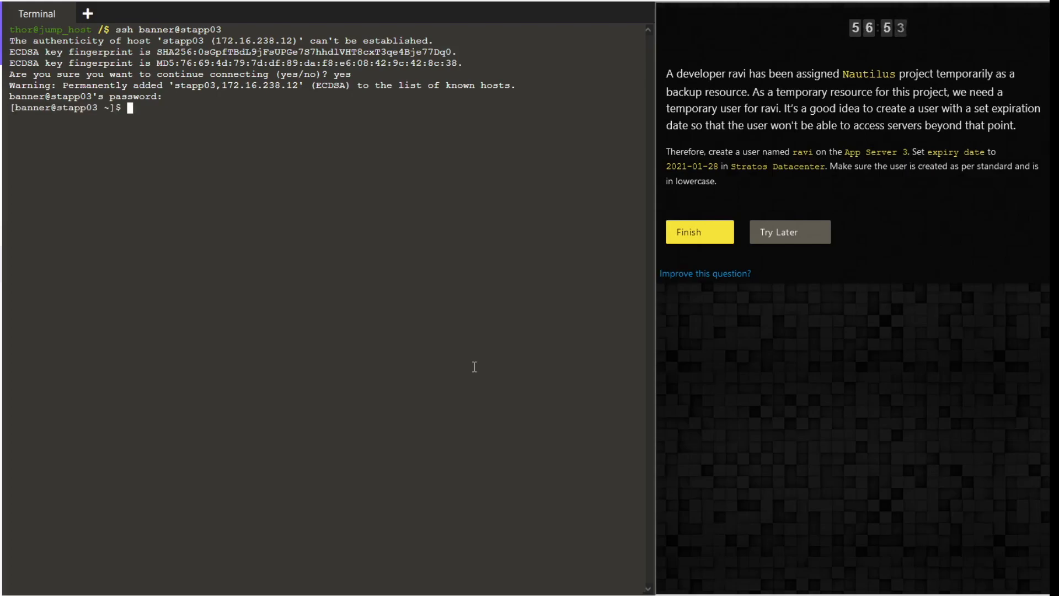
- Switch to root with sudo su - and clear the screen
{"action": "type", "text": "sudo su -"}
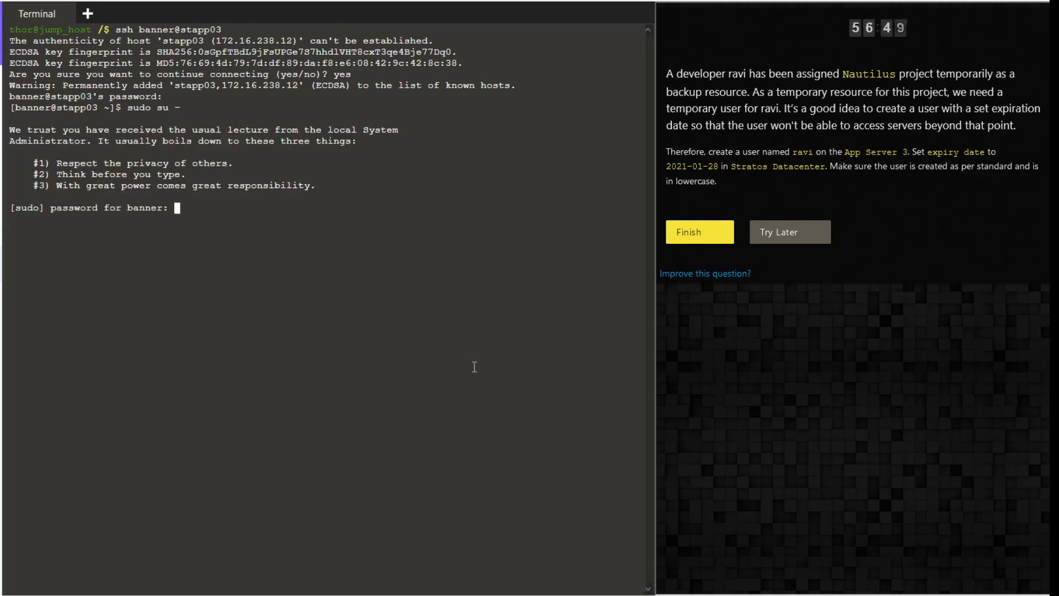
{"action": "type", "text": "clea"}
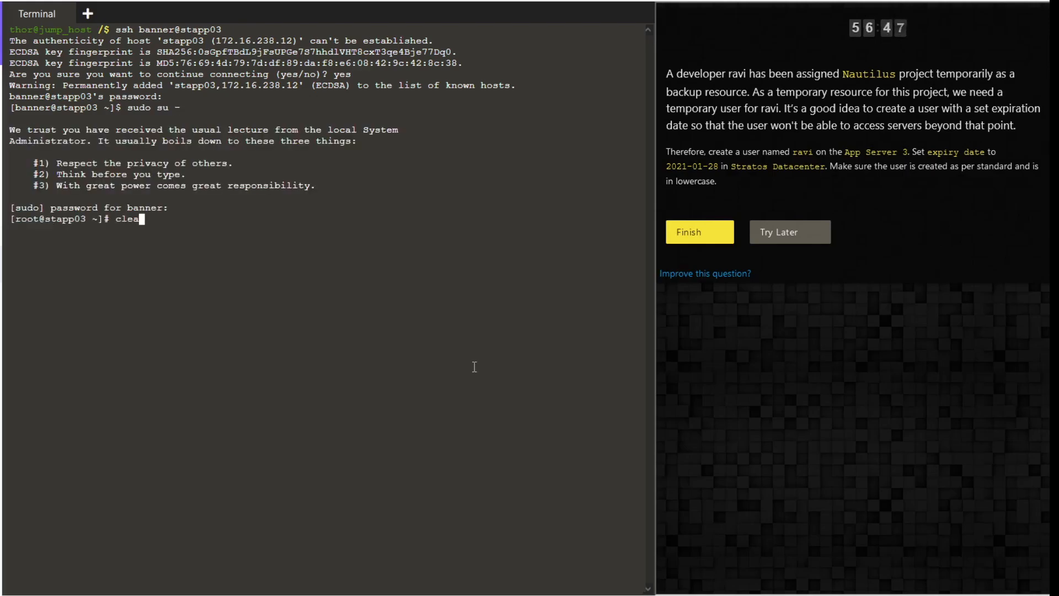
{"action": "key", "text": "Enter"}
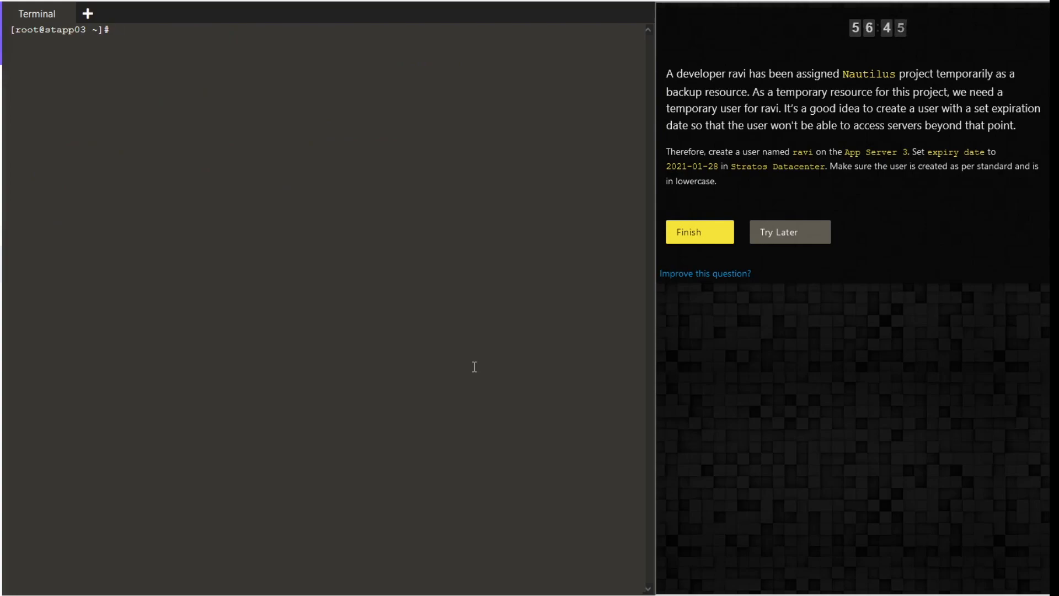
- Add user ravi with useradd, setting the account expiry to 2021-01-28
{"action": "type", "text": "useradd -e"}
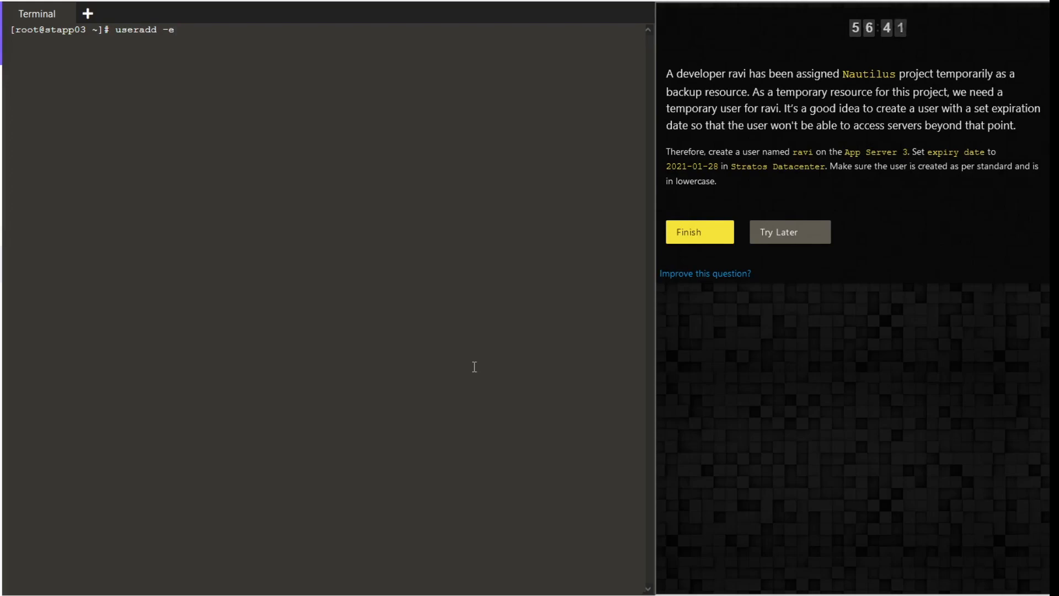
{"action": "type", "text": "ravi"}
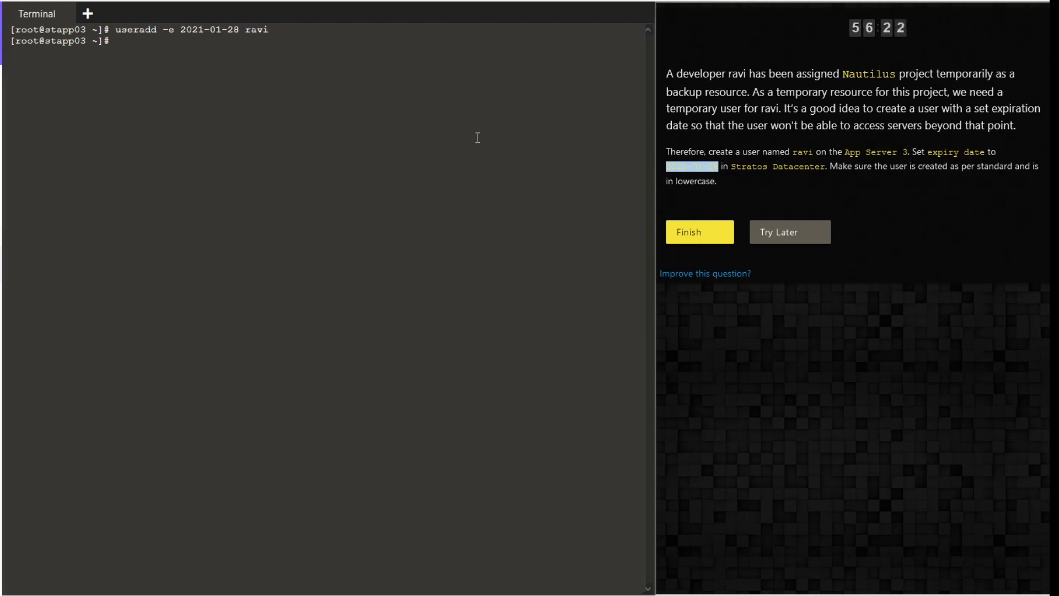
- Check with chage -l that ravi expires Jan 28, 2021, then click Finish
{"action": "type", "text": "usermod -l ravi"}
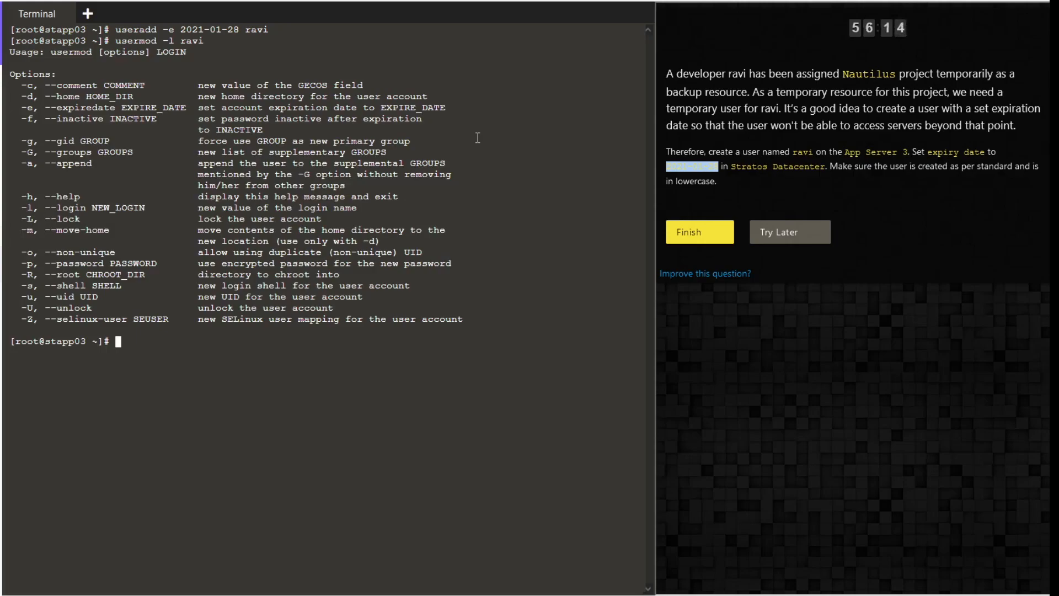
{"action": "type", "text": "chage -l ravi"}
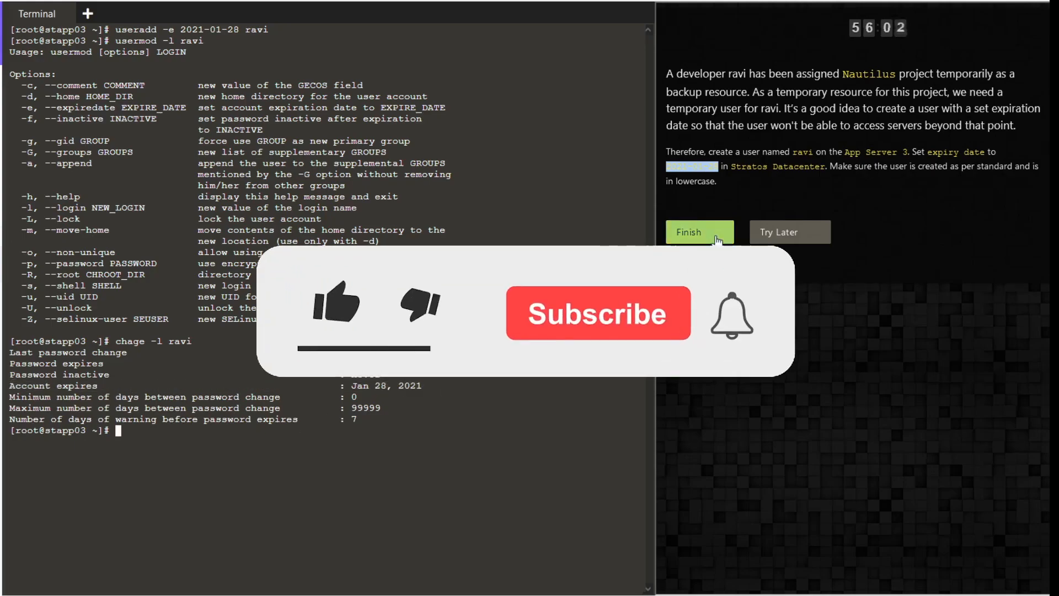
{"action": "left_click", "coordinate": [700, 232]}
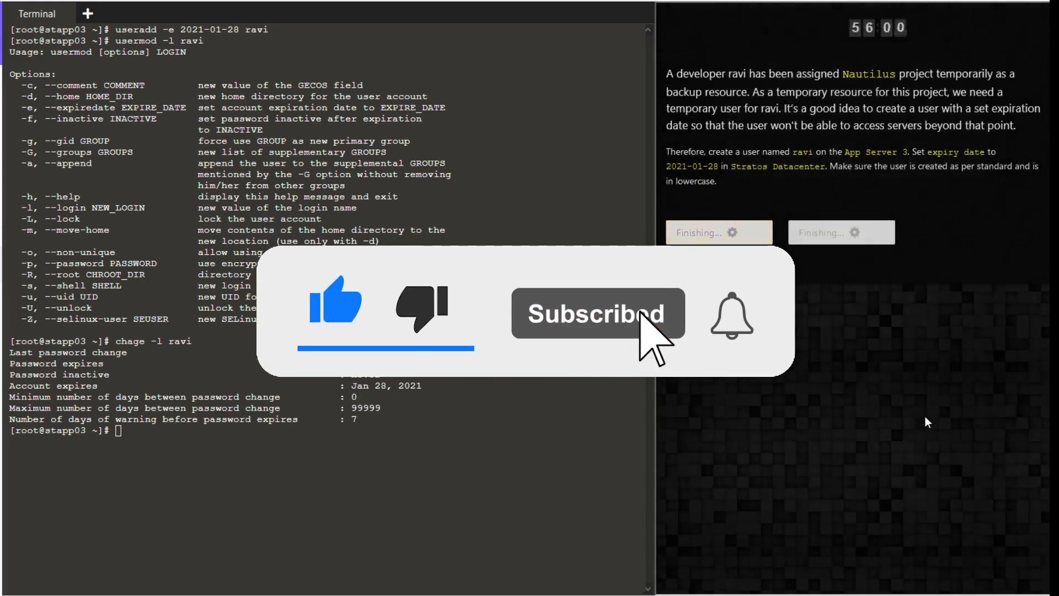